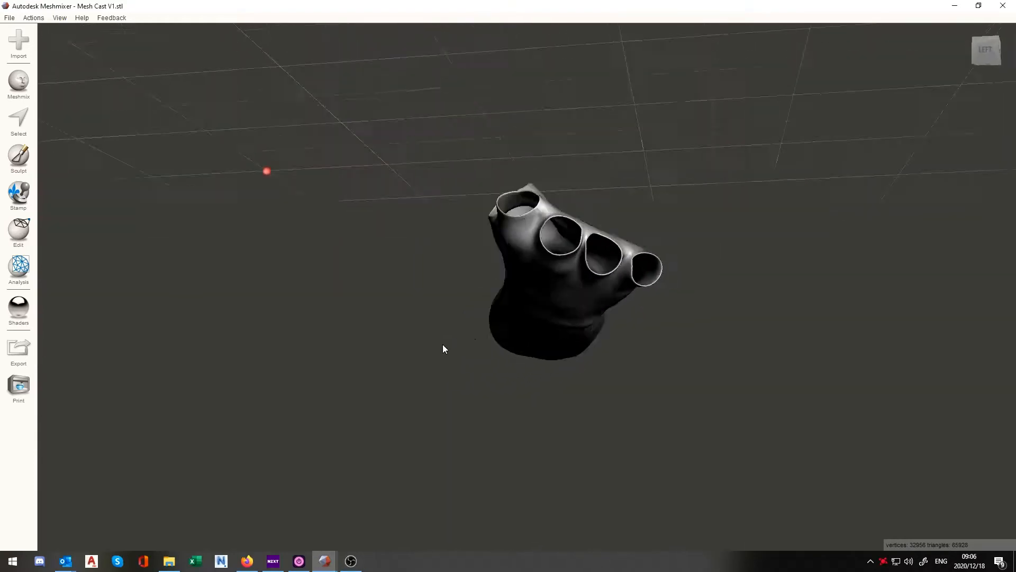
Orbit the cast to view it lengthwise from the hand openings up to the forearm.
left_click_drag(444, 348, 351, 432)
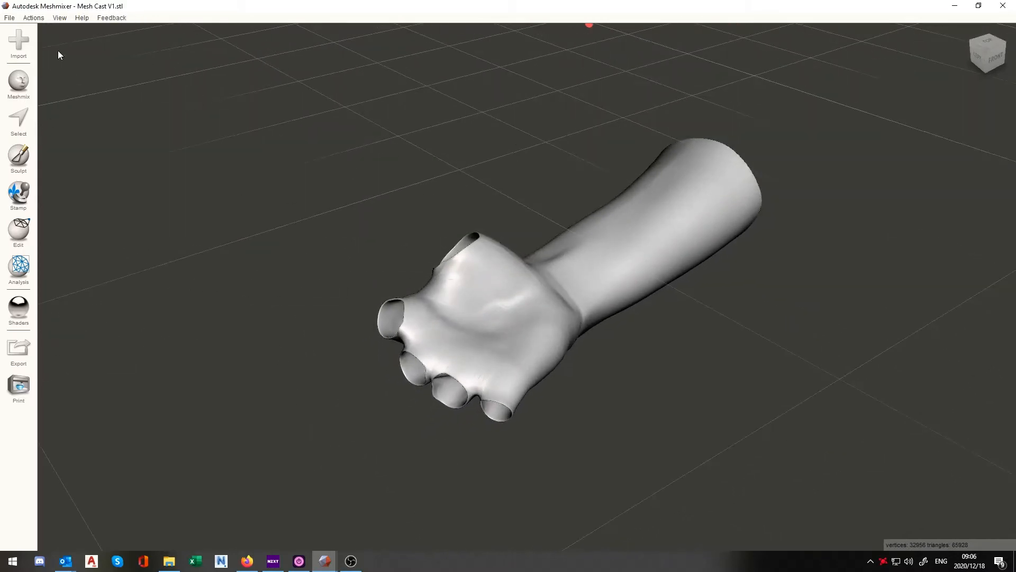
mouse_move(242, 109)
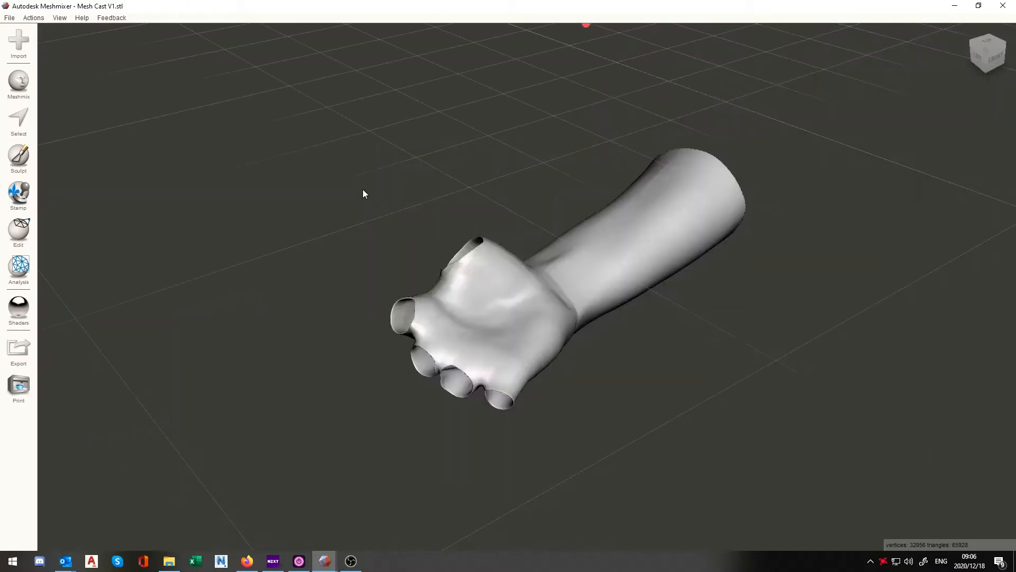
mouse_move(583, 277)
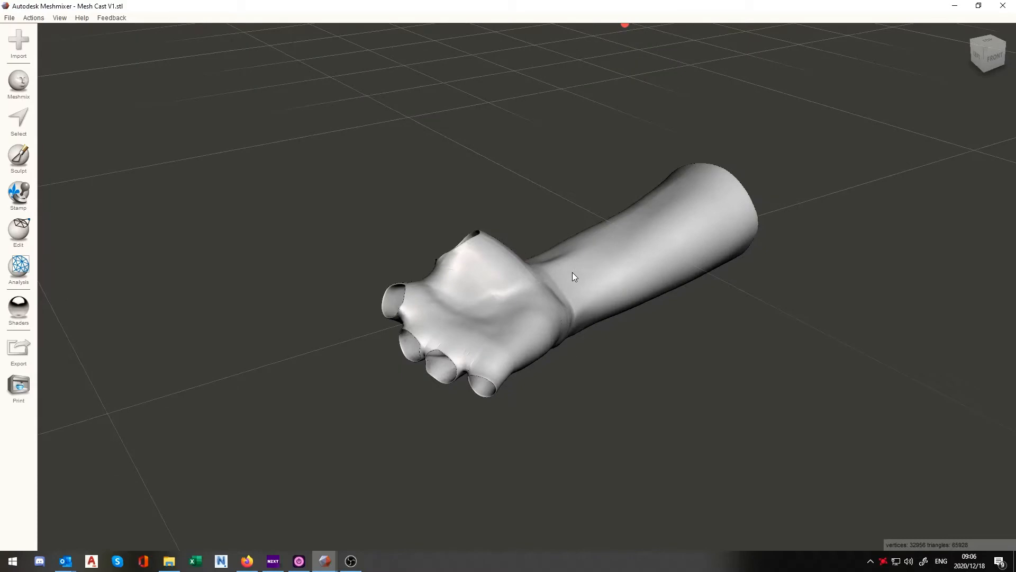
mouse_move(601, 270)
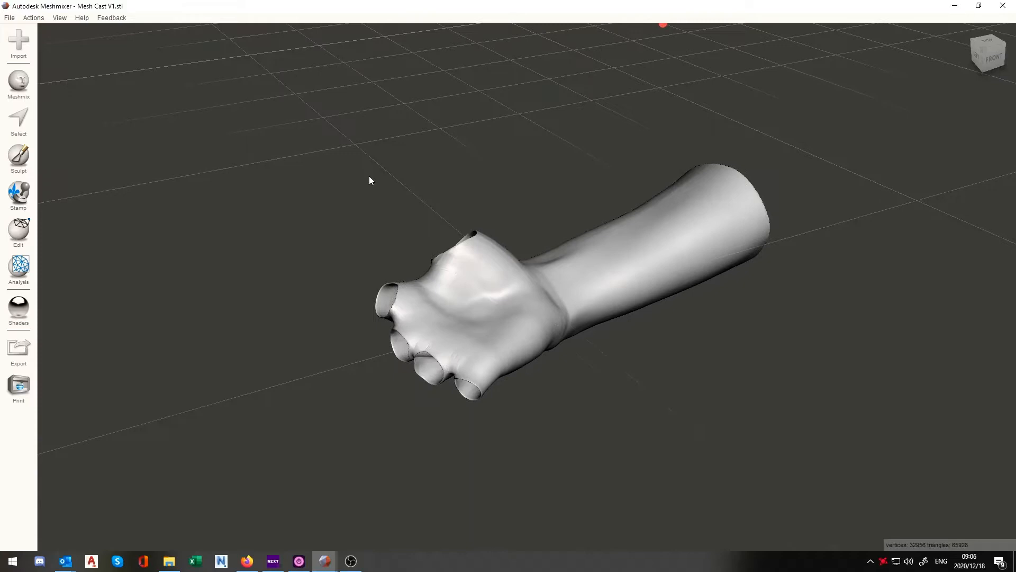
Turn on Show Wireframe from the View menu to reveal the cast's triangle mesh.
left_click(59, 18)
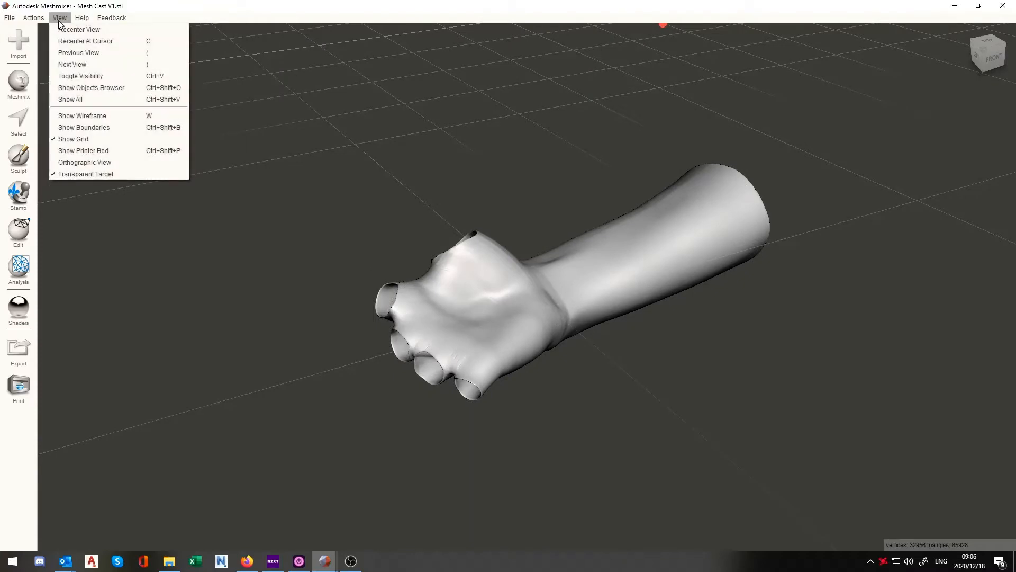
mouse_move(91, 116)
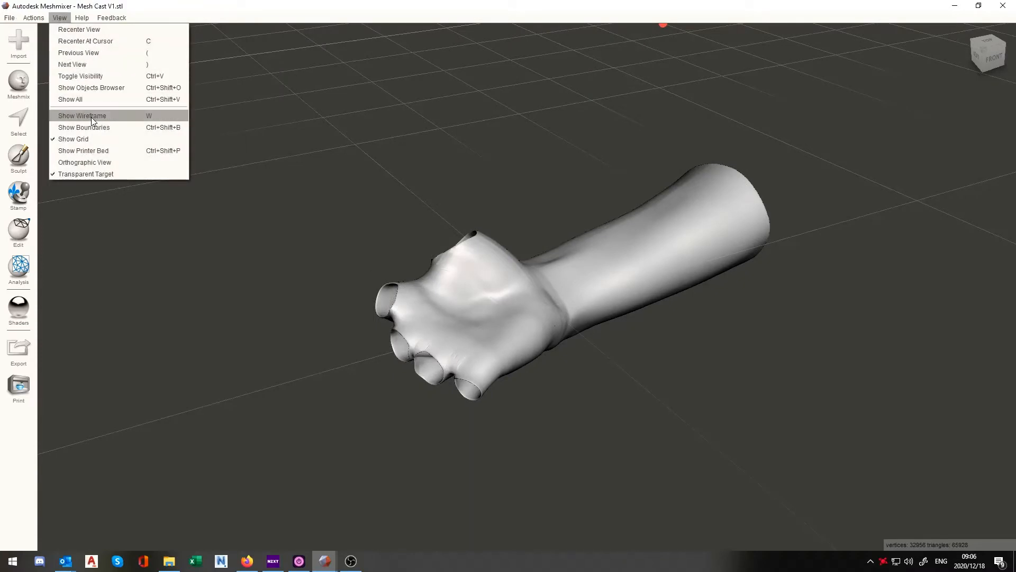
left_click(81, 115)
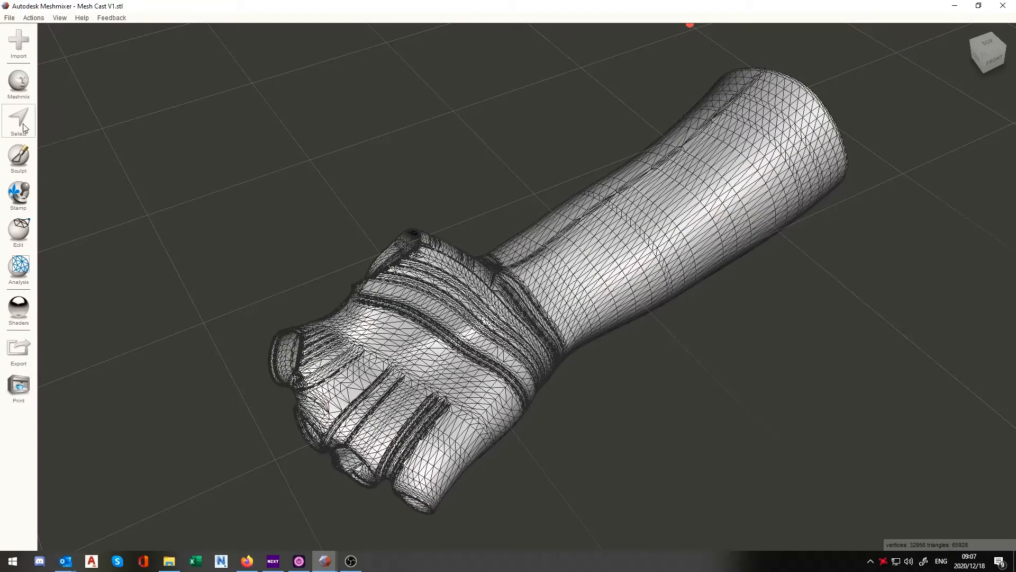
mouse_move(293, 253)
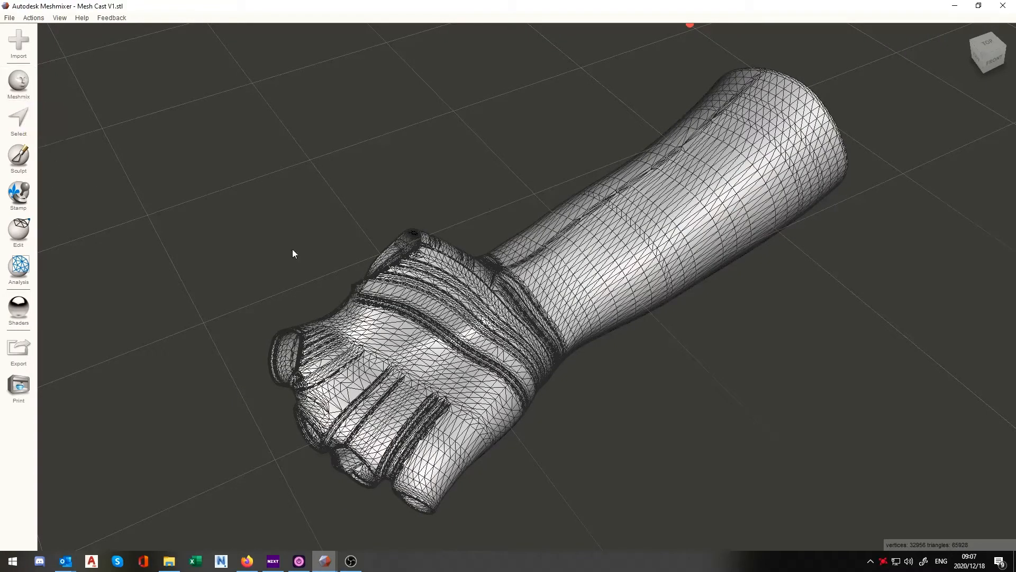
Activate the Select tool to begin selecting the whole cast mesh.
left_click(18, 120)
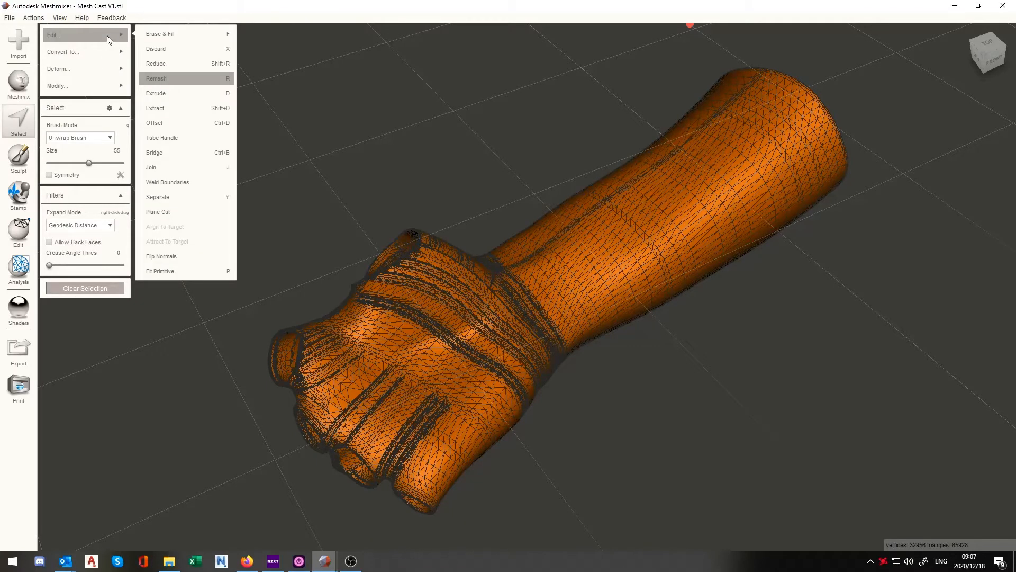
mouse_move(184, 79)
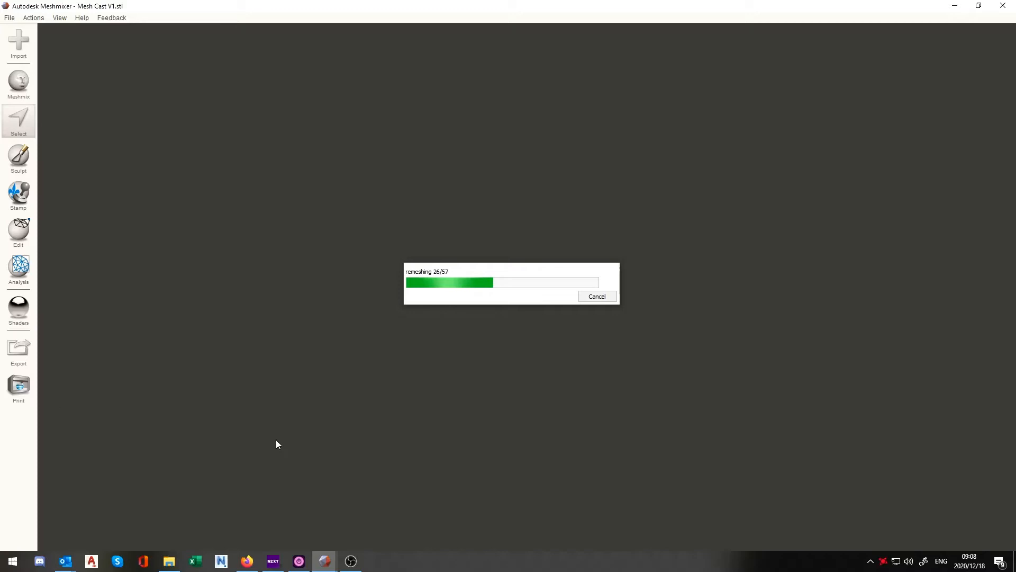
mouse_move(740, 439)
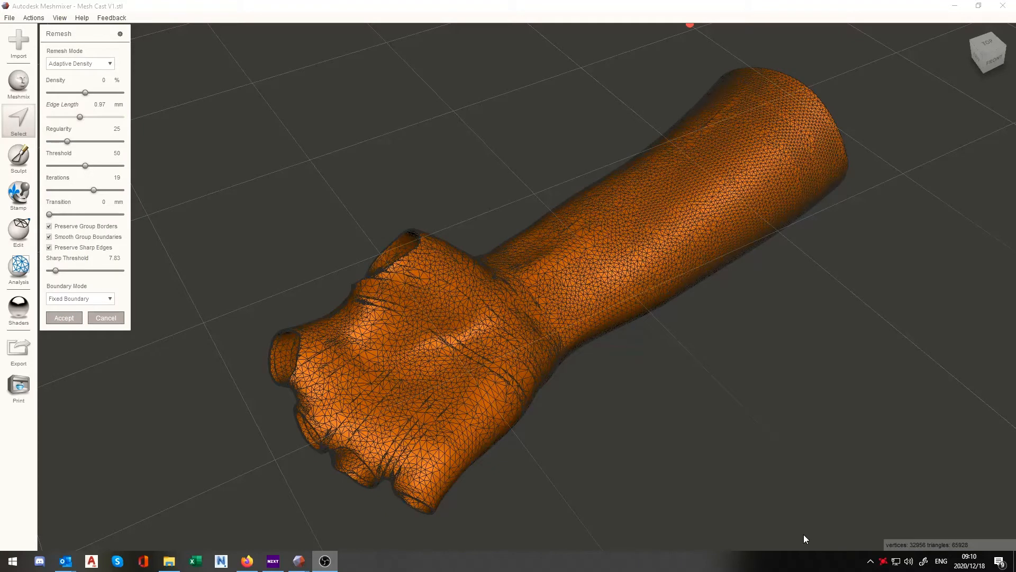
mouse_move(693, 403)
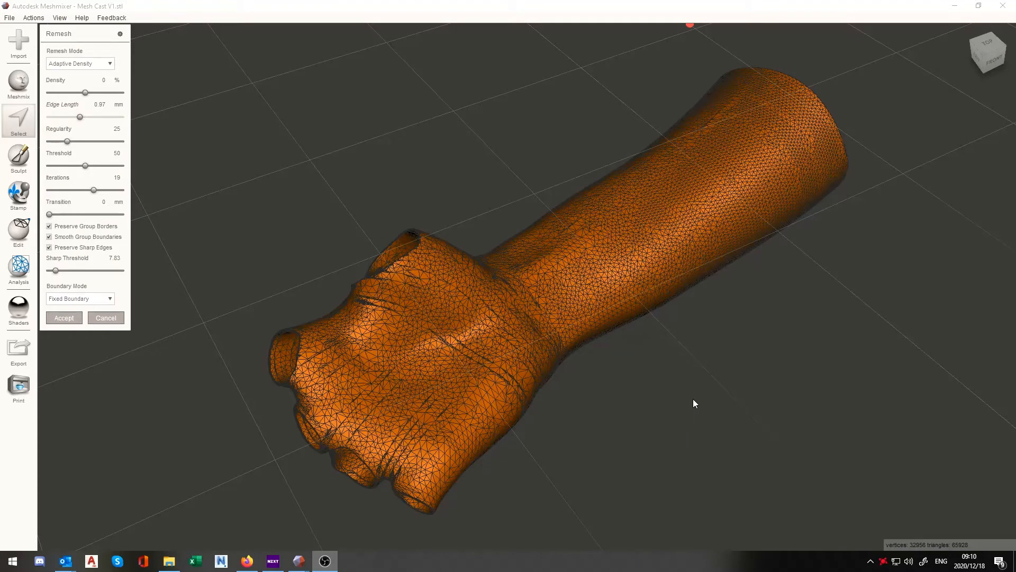
mouse_move(652, 380)
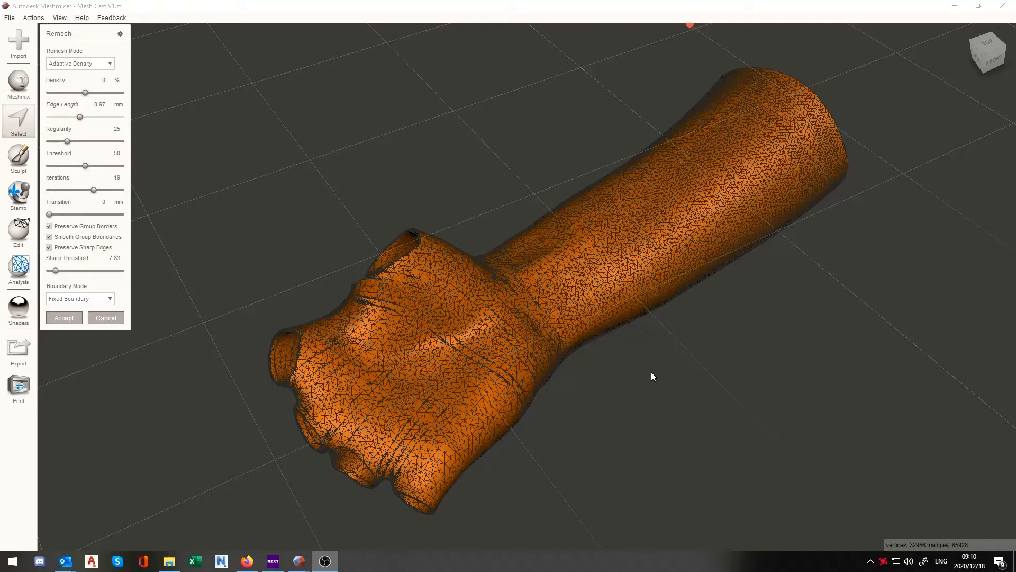
Orbit the remeshed cast to inspect its finer, more even triangulation.
left_click_drag(654, 376, 625, 354)
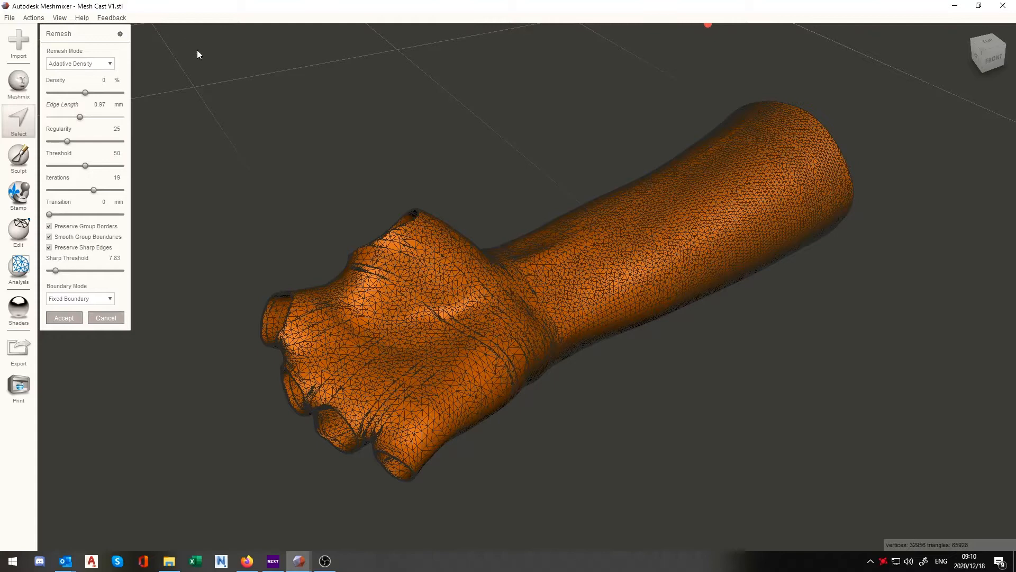
mouse_move(272, 121)
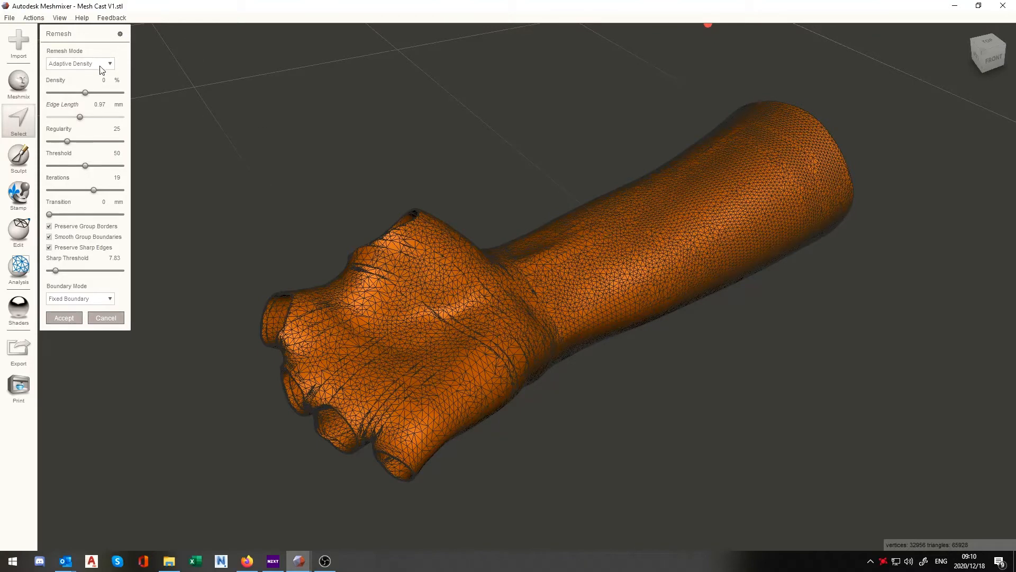
mouse_move(278, 151)
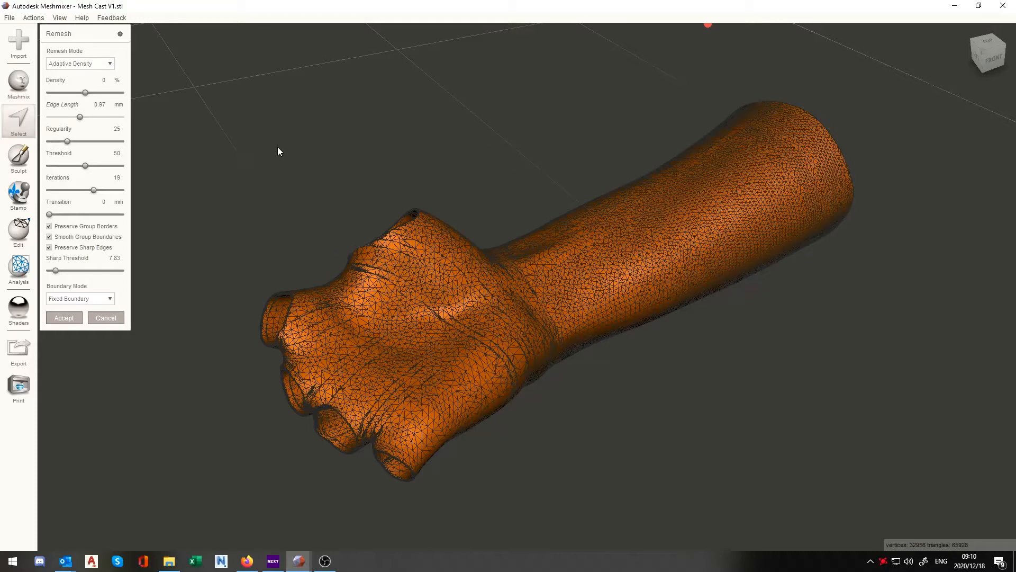
mouse_move(38, 93)
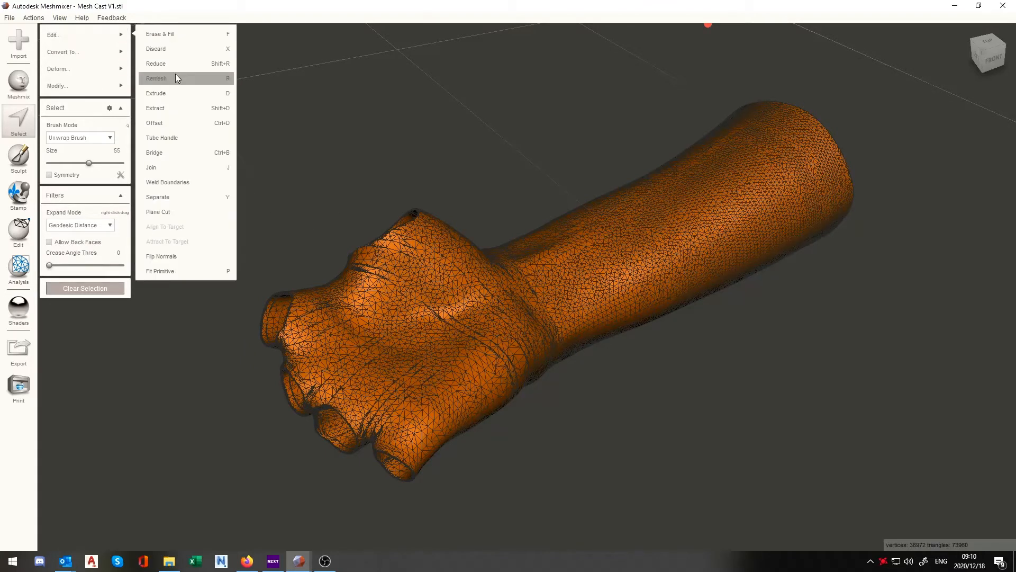
mouse_move(175, 63)
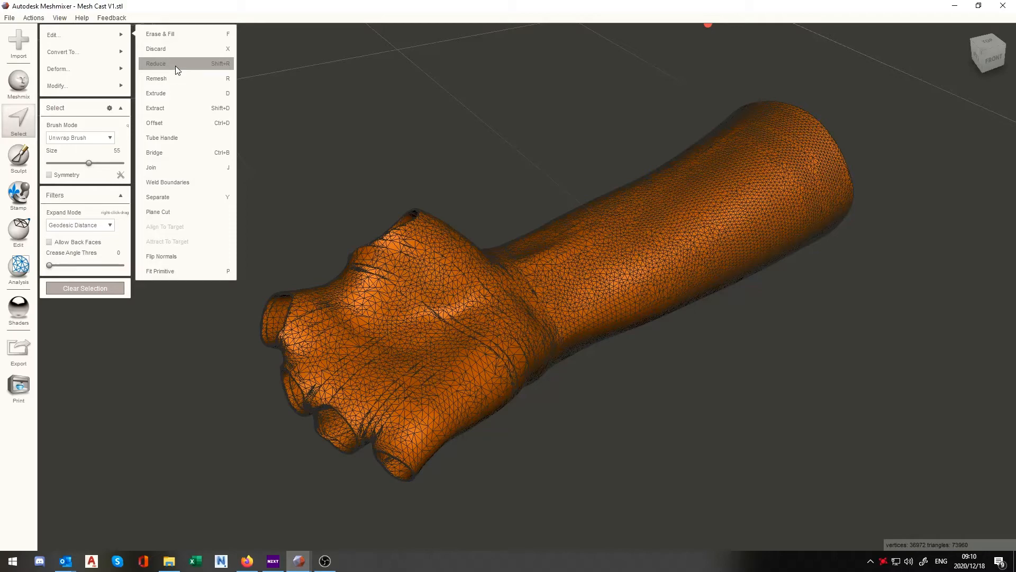
Reduce the mesh with Percentage about 79, Shape Preserving, down to roughly 15,500 triangles.
left_click(156, 64)
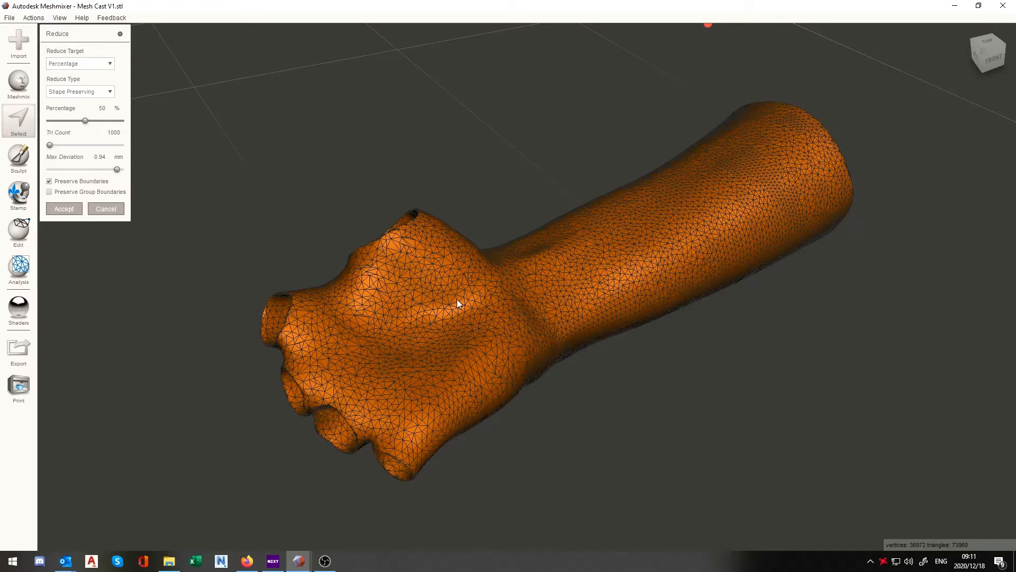
mouse_move(458, 304)
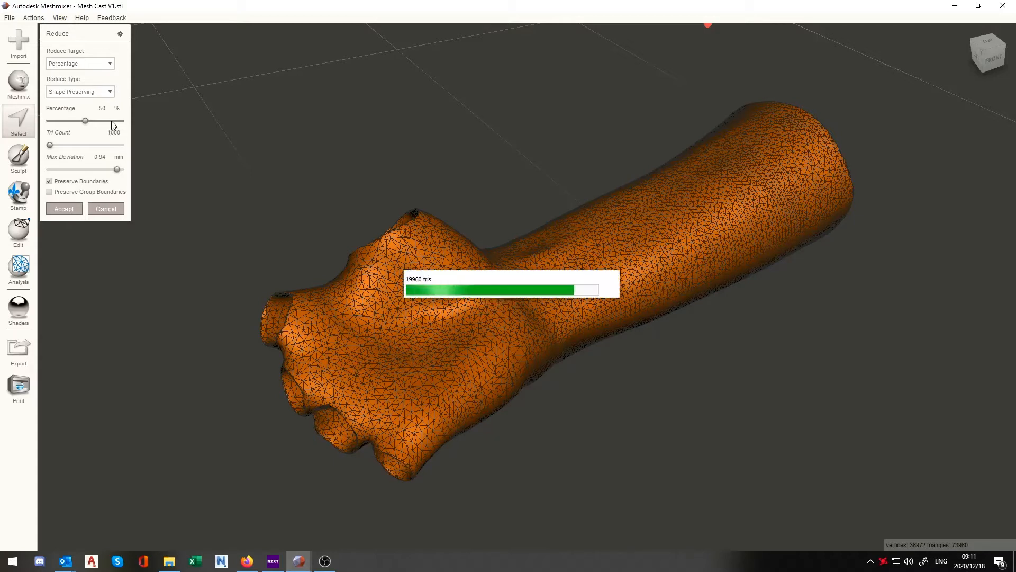
left_click_drag(84, 121, 107, 124)
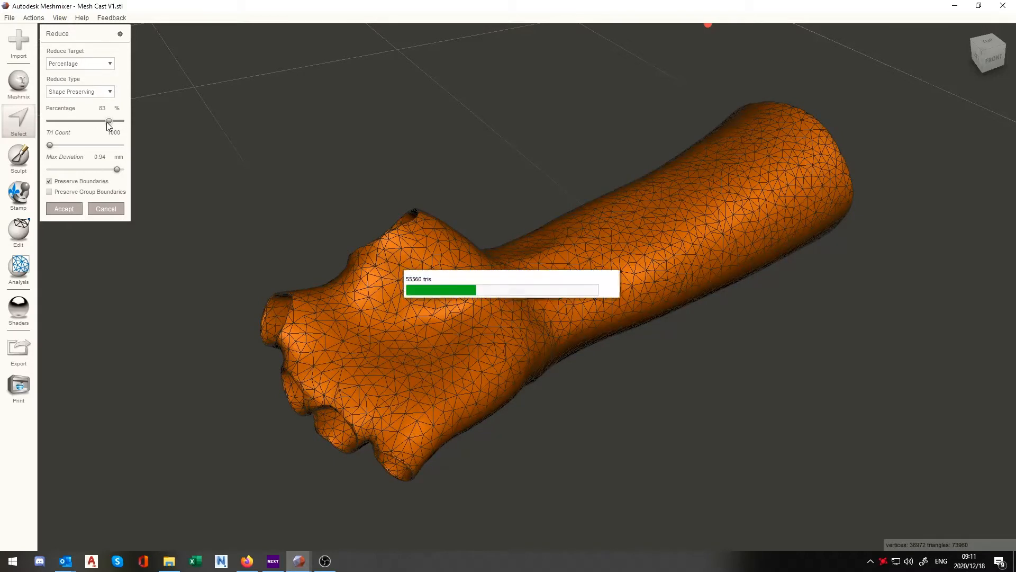
left_click_drag(108, 124, 106, 120)
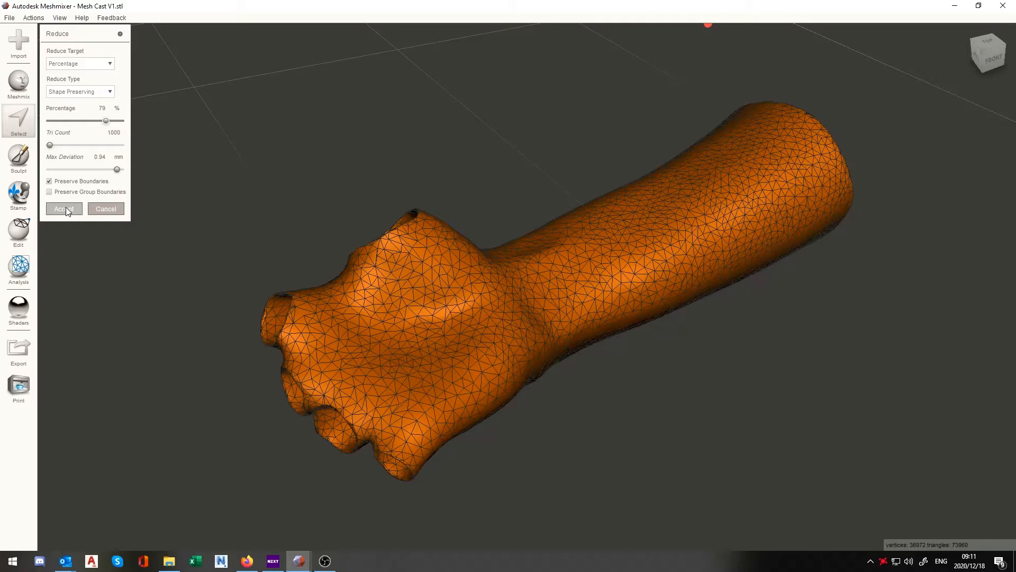
left_click(63, 209)
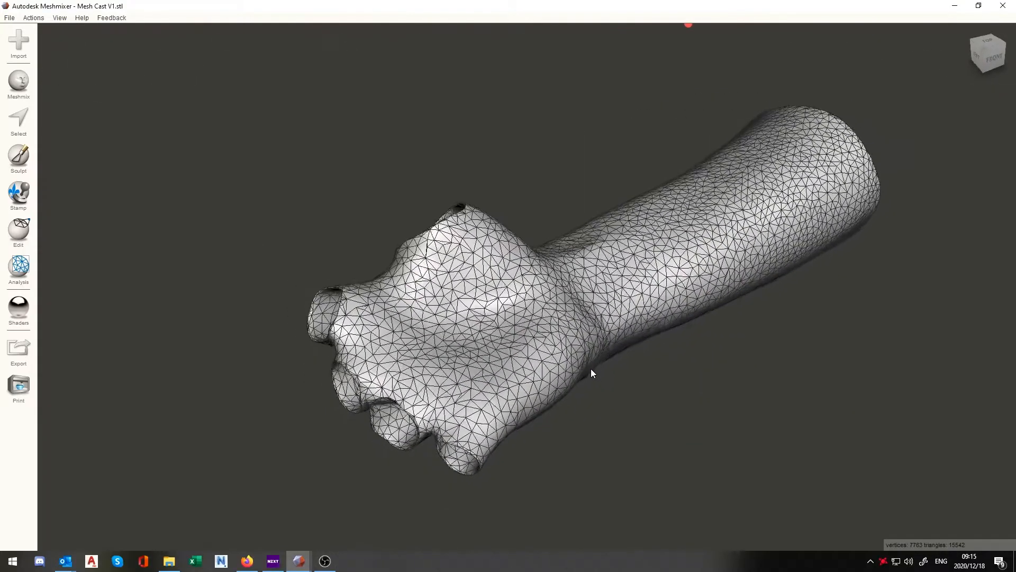
left_click_drag(591, 373, 444, 382)
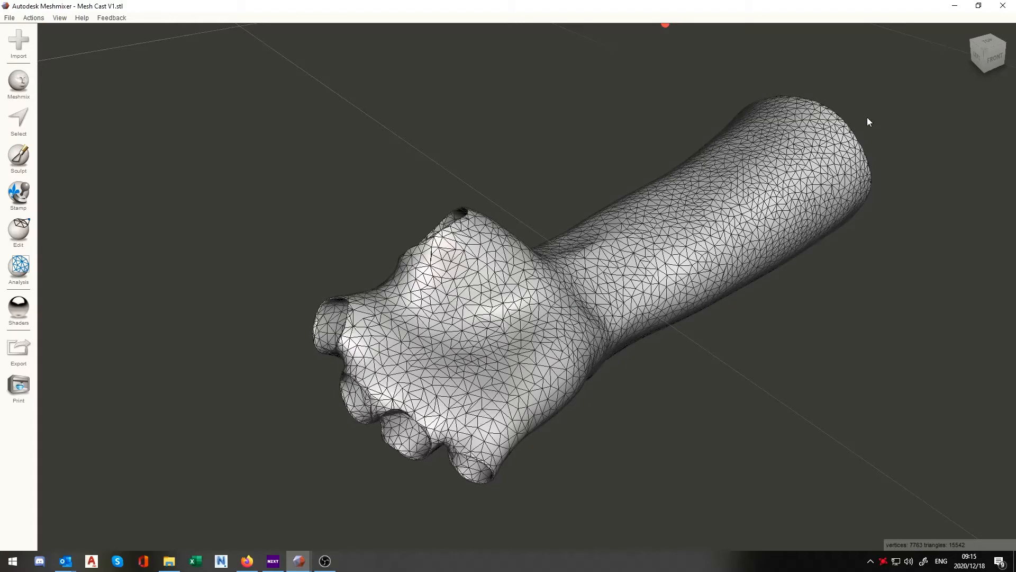
mouse_move(607, 421)
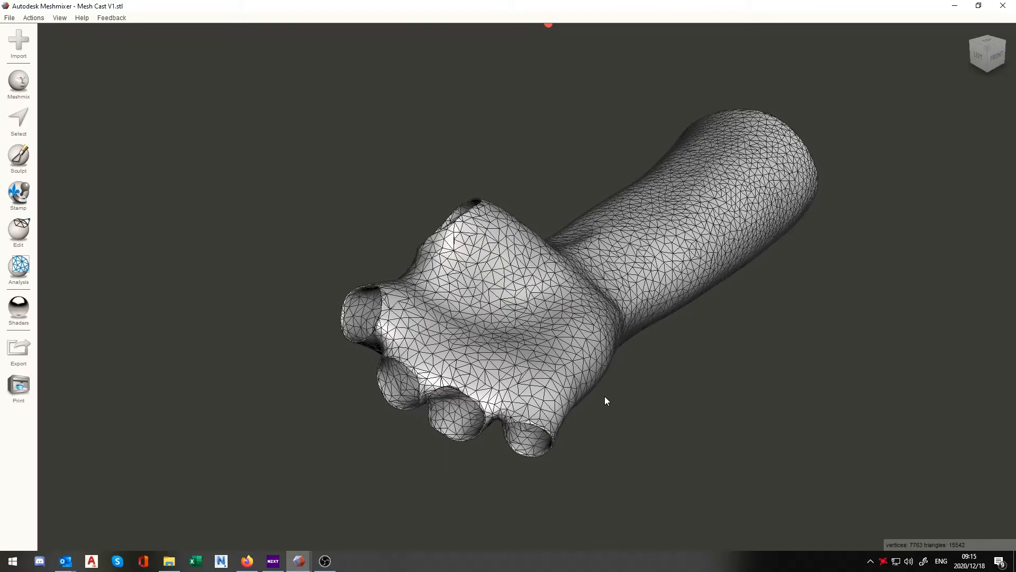
left_click_drag(606, 400, 633, 355)
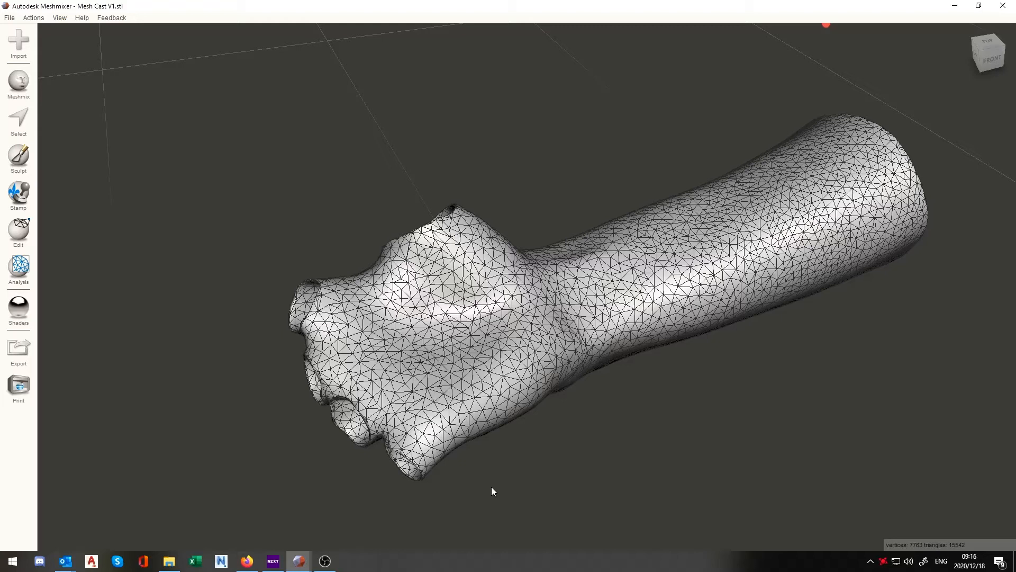
mouse_move(660, 369)
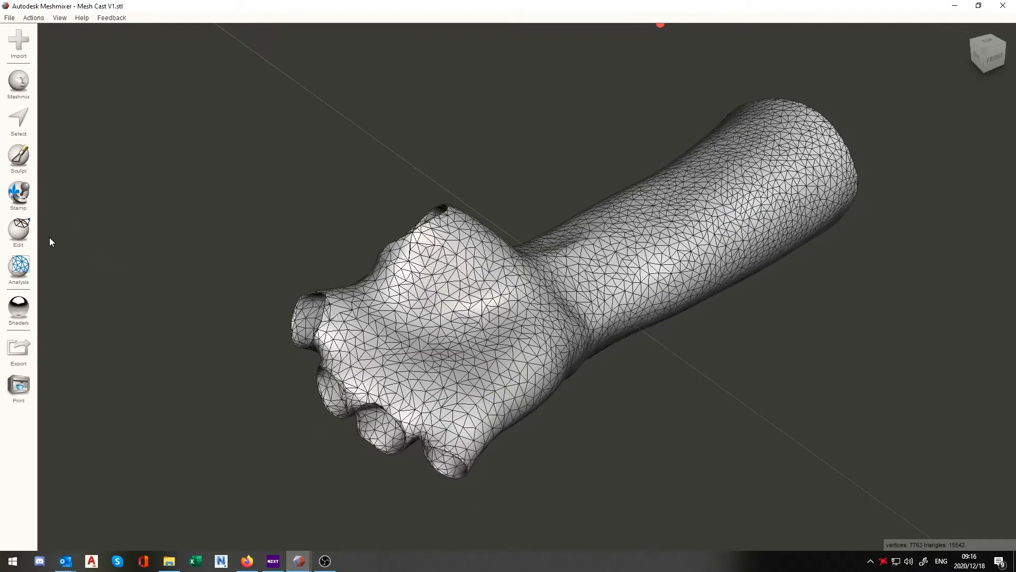
Start Make Pattern on the cast and set its Pattern Type to Dual Edges.
left_click(18, 232)
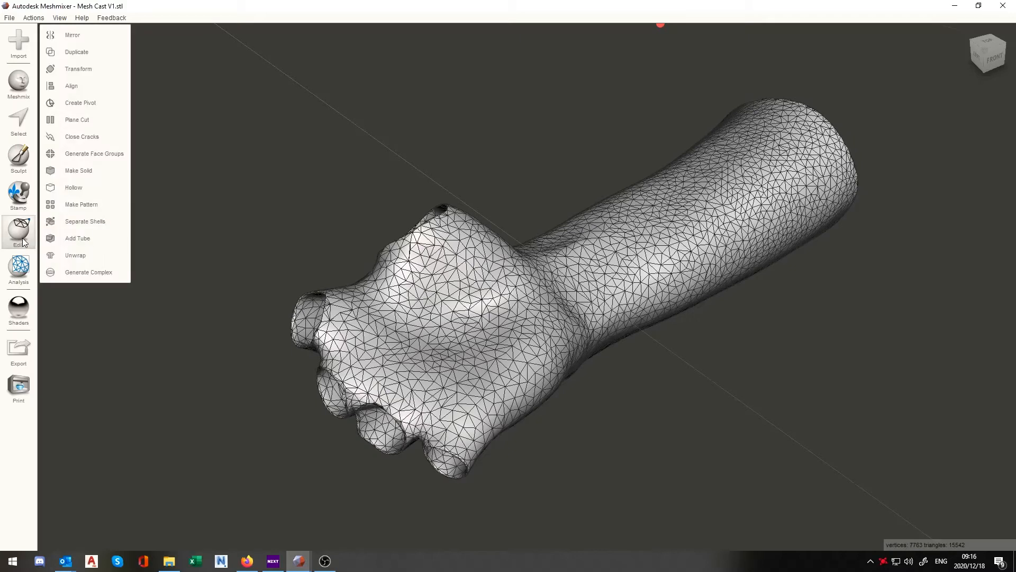
left_click(81, 204)
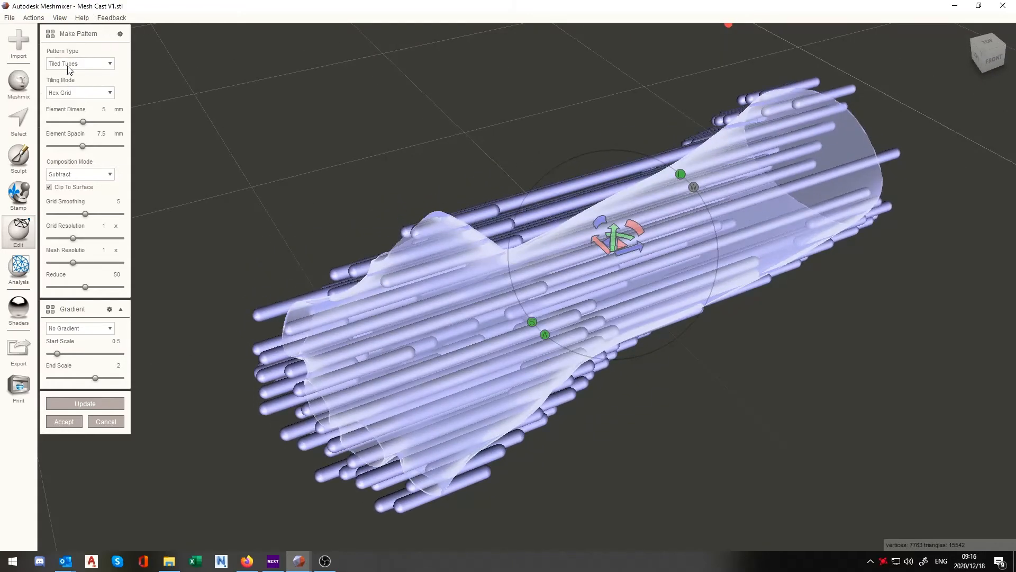
left_click(79, 62)
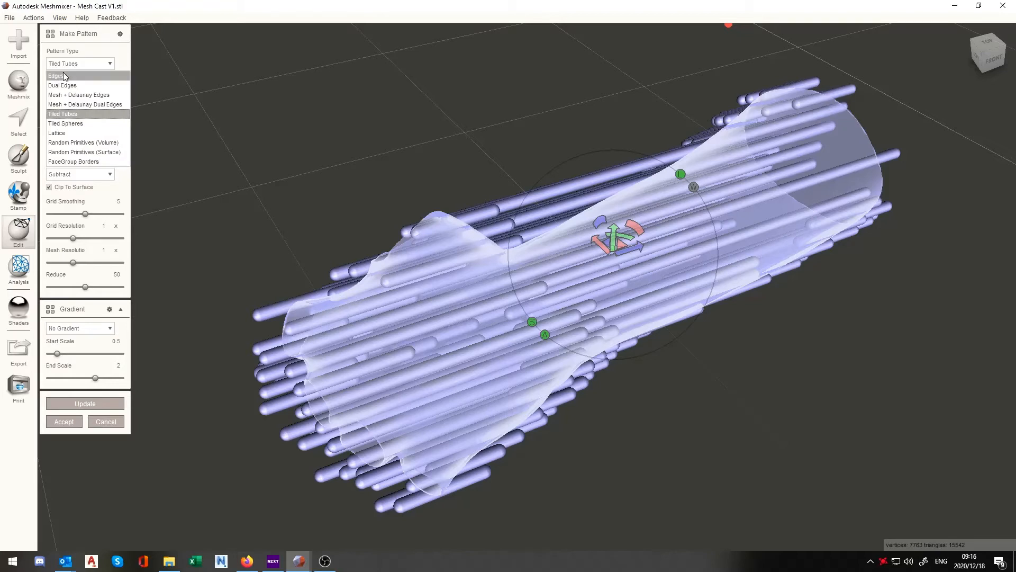
left_click(63, 85)
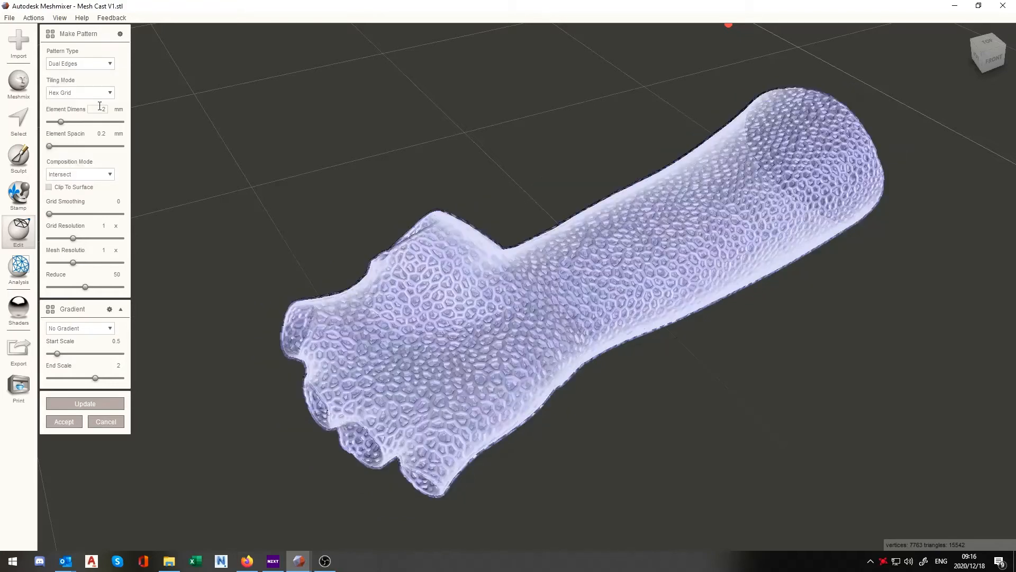
Lower the pattern's Element Dimension to 2, then to 1 mm for a finer lattice.
type("2")
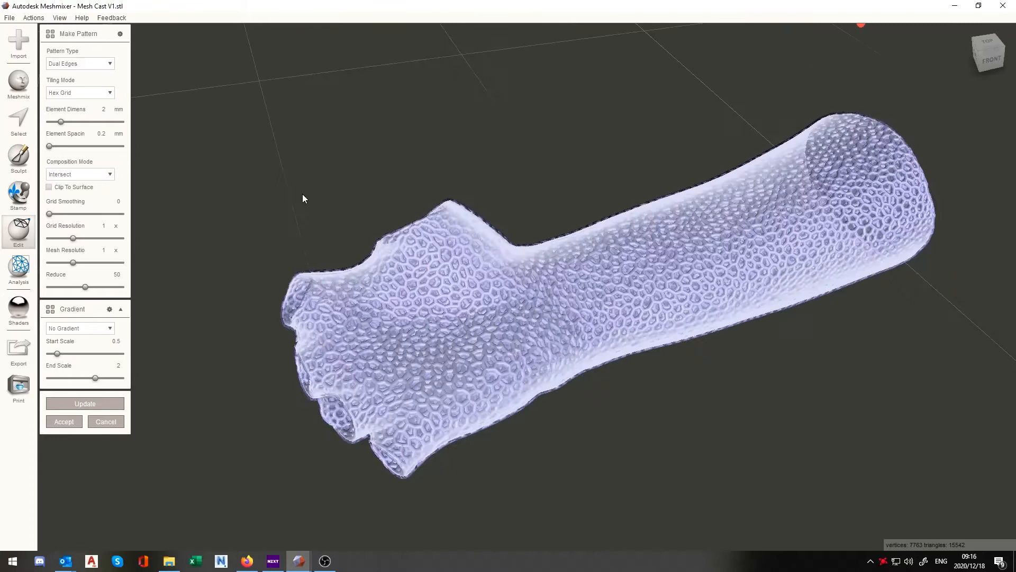
mouse_move(273, 210)
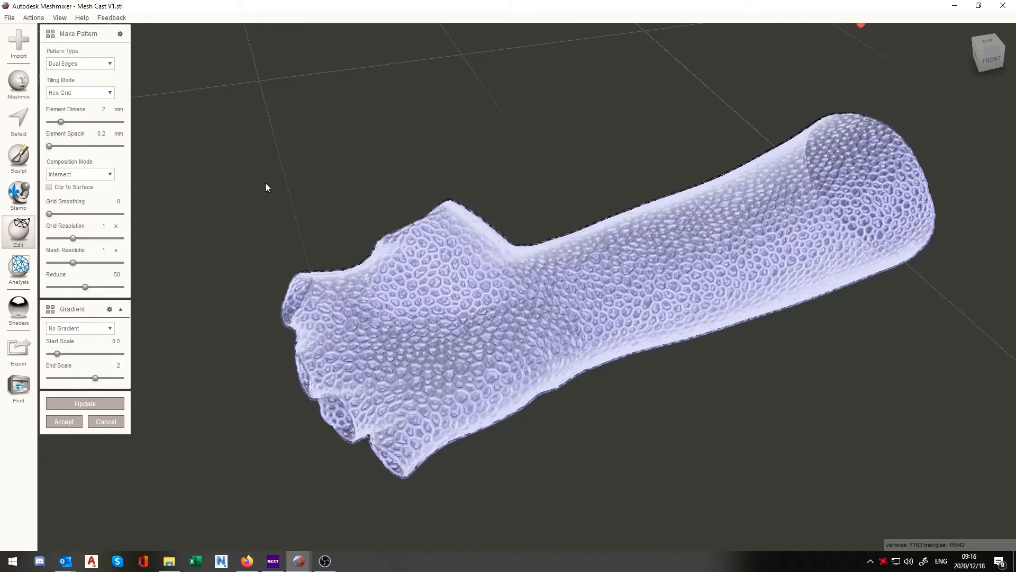
mouse_move(336, 178)
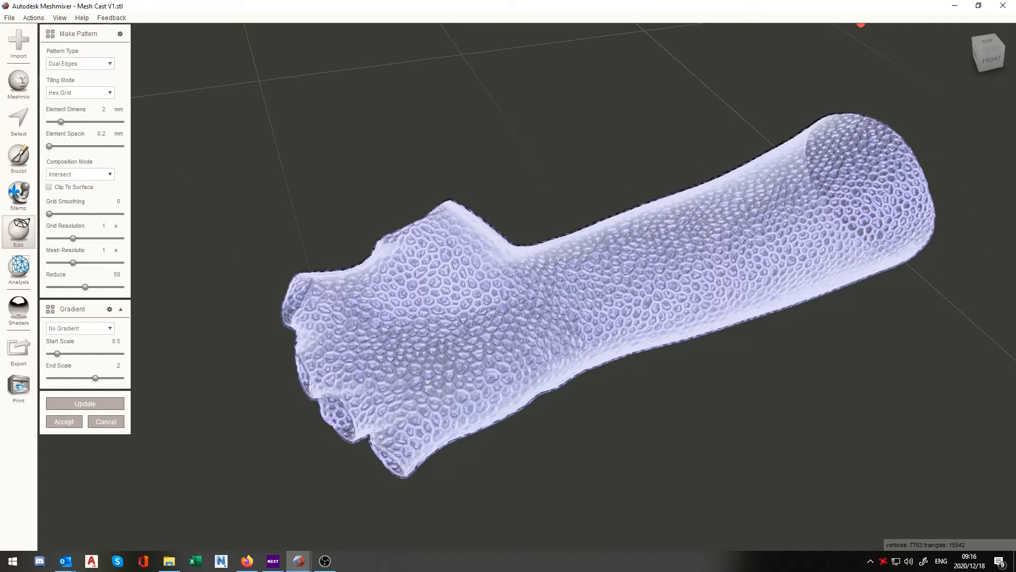
left_click_drag(60, 122, 58, 123)
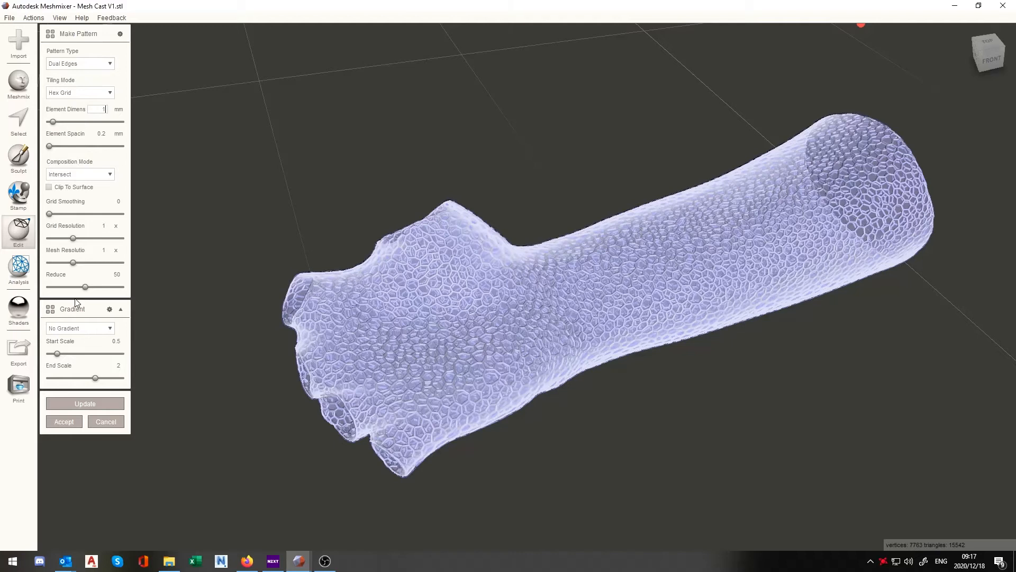
mouse_move(203, 236)
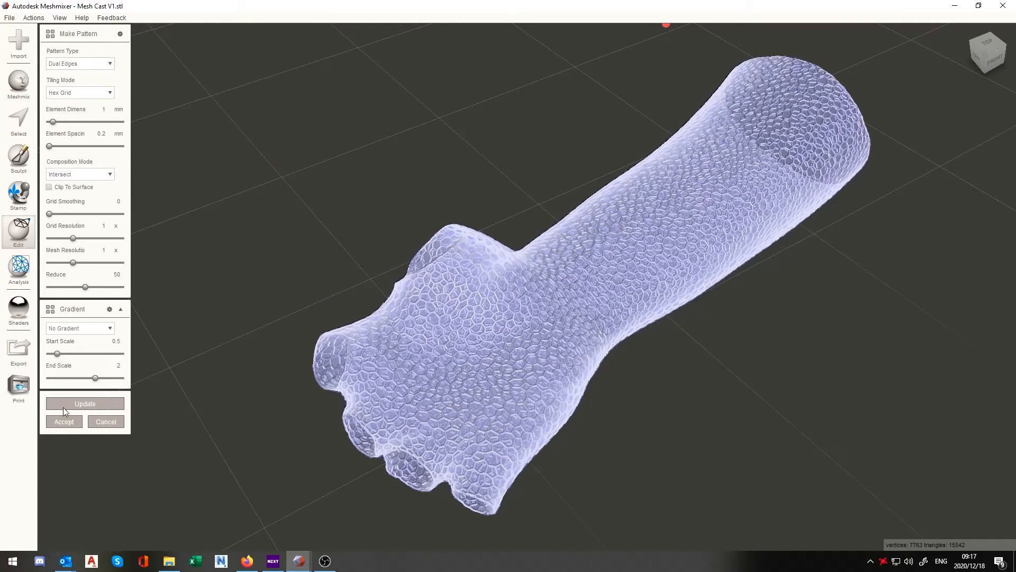
Update and accept the Dual Edges pattern so the lattice mesh is built from the cast.
left_click(64, 420)
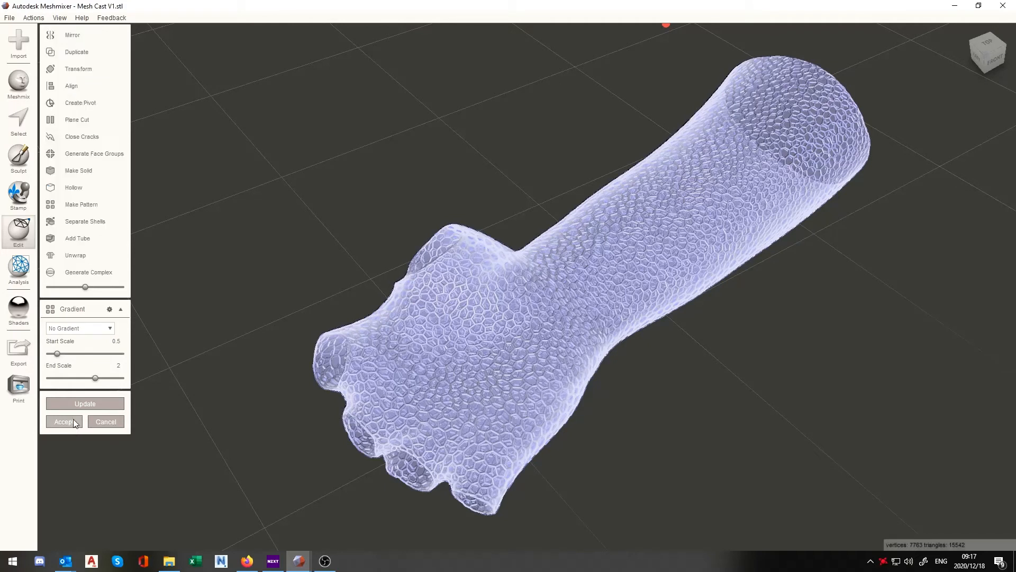
left_click(63, 421)
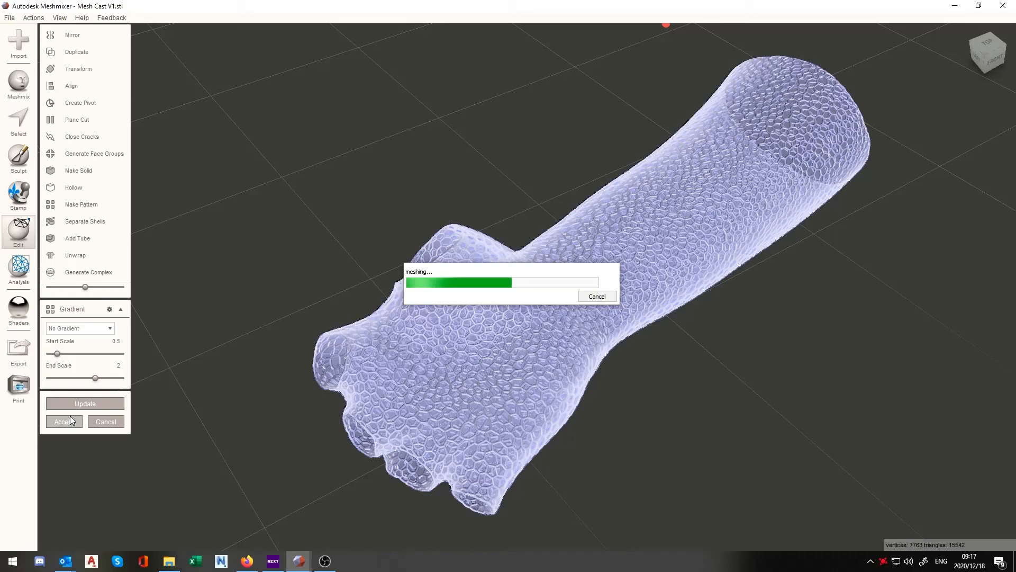
left_click(62, 422)
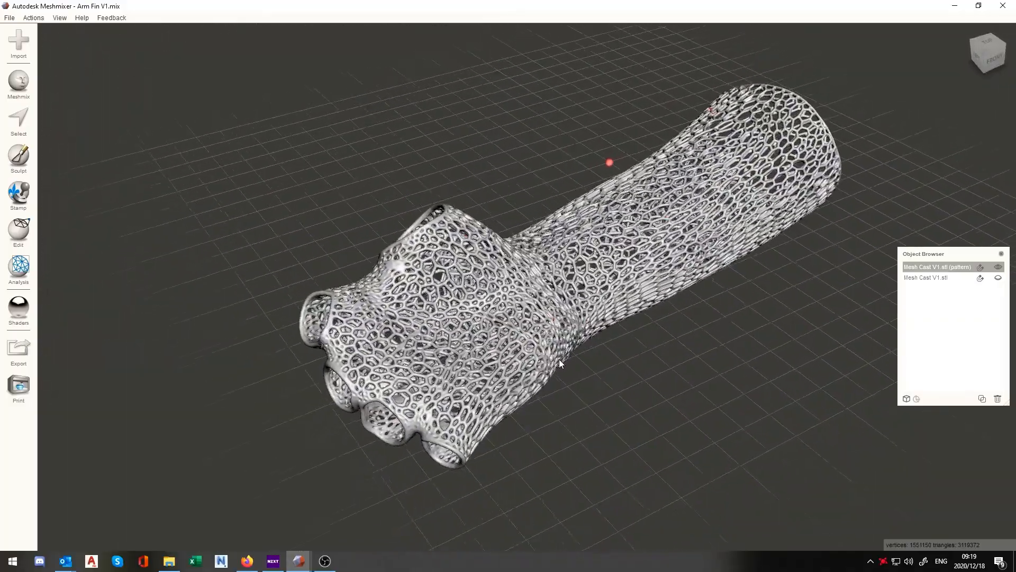
Orbit to inspect the finished lattice shell beside the original mesh.
left_click_drag(561, 363, 525, 347)
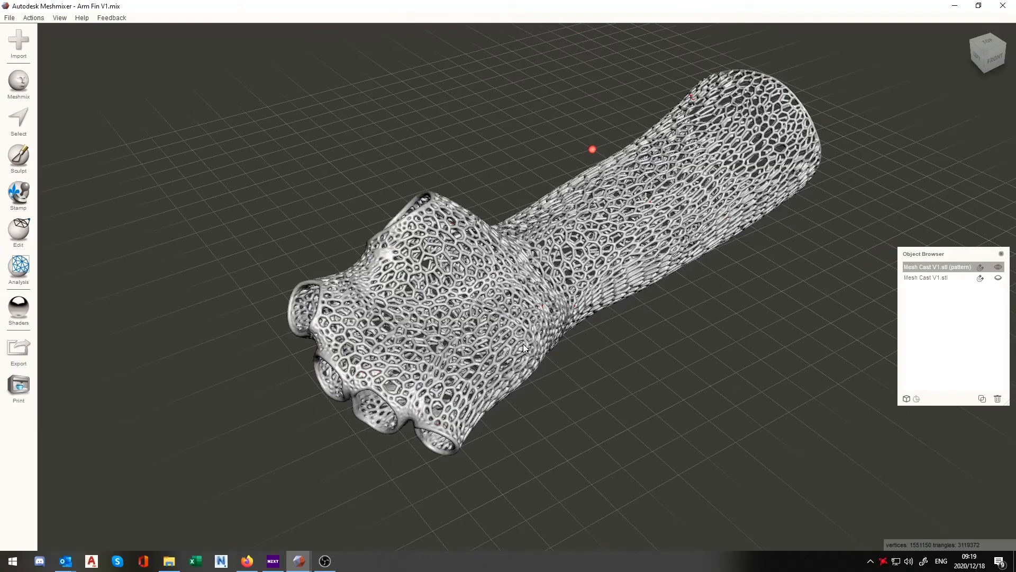